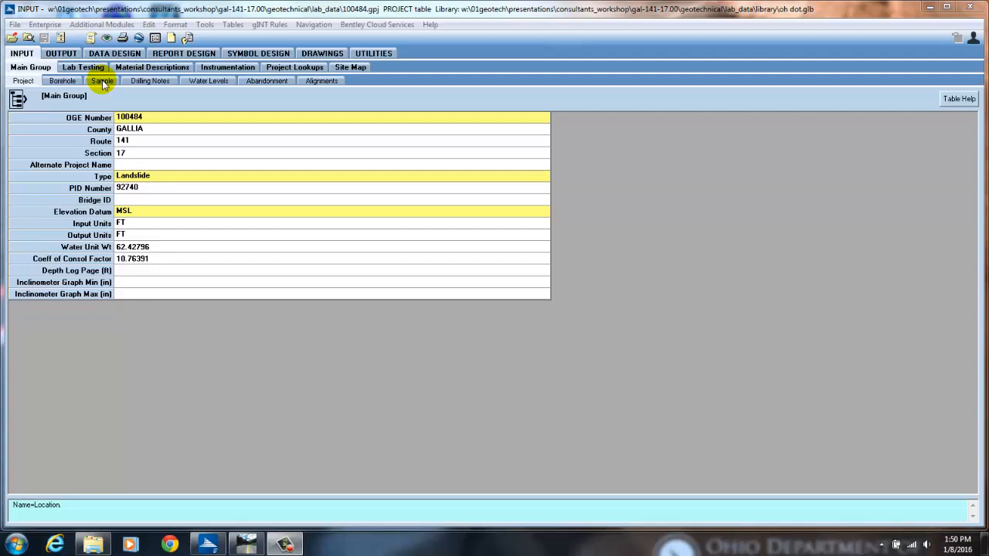
# View the sample records, then the borehole table of the six landslide borings
pyautogui.click(102, 80)
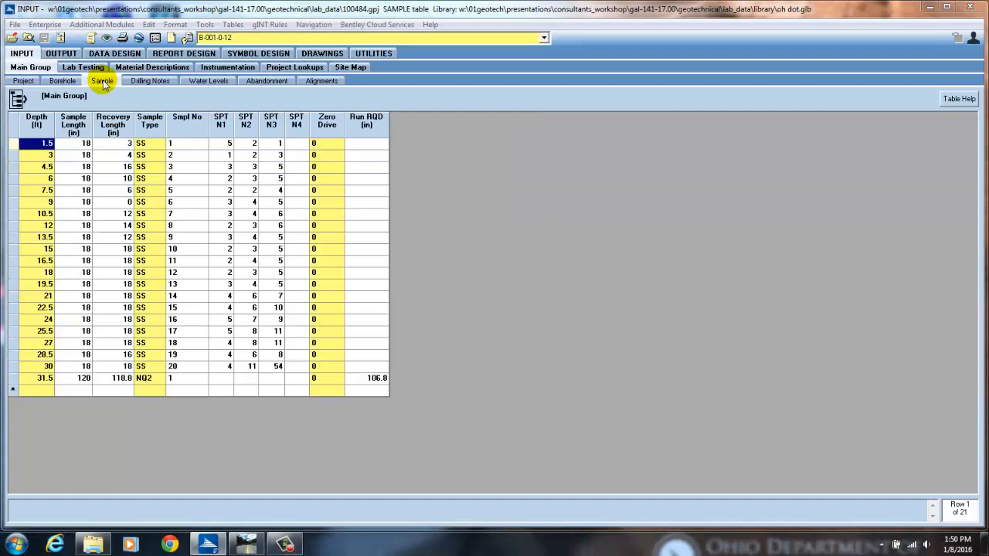
pyautogui.click(151, 68)
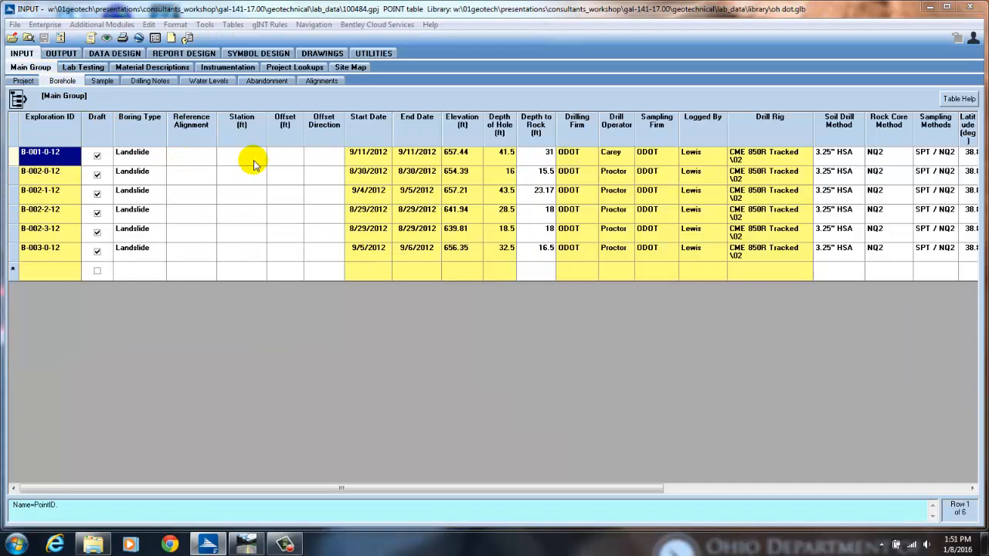
pyautogui.click(241, 156)
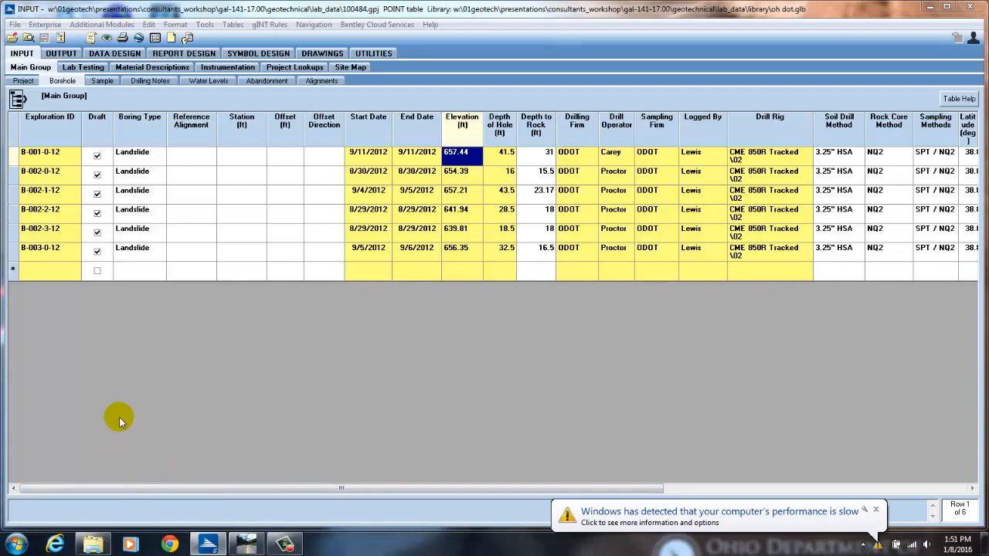
pyautogui.click(241, 158)
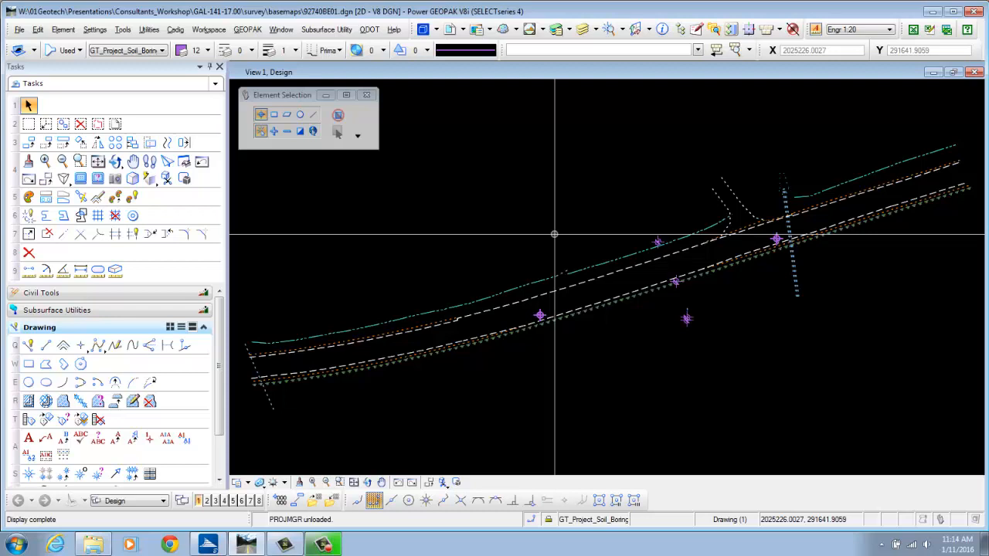
# Bring up GEOPAK Project Manager showing the GAL_BW project for job 141
pyautogui.click(247, 29)
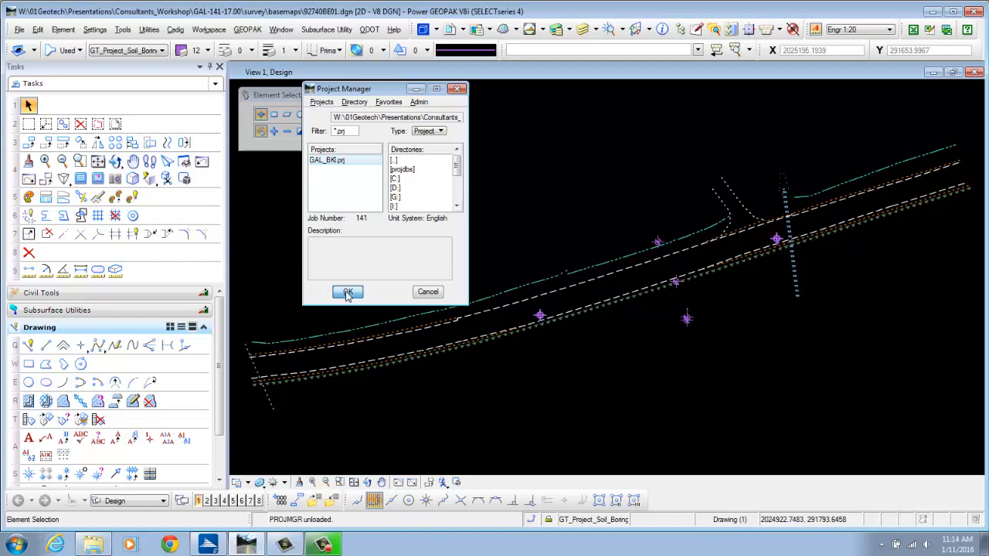
# Open the GAL_BKL road project and its Coordinate Geometry tool for job 141
pyautogui.click(346, 291)
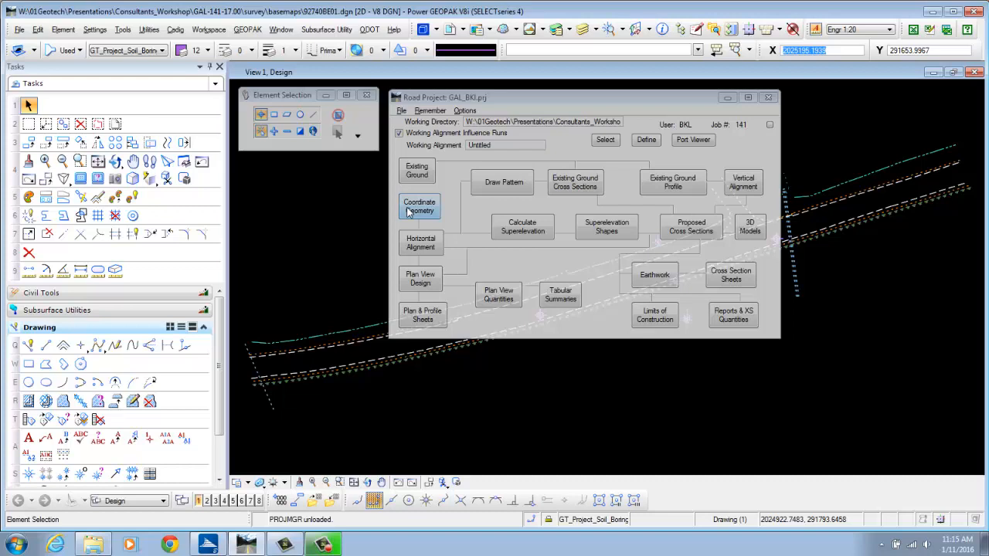
pyautogui.click(421, 207)
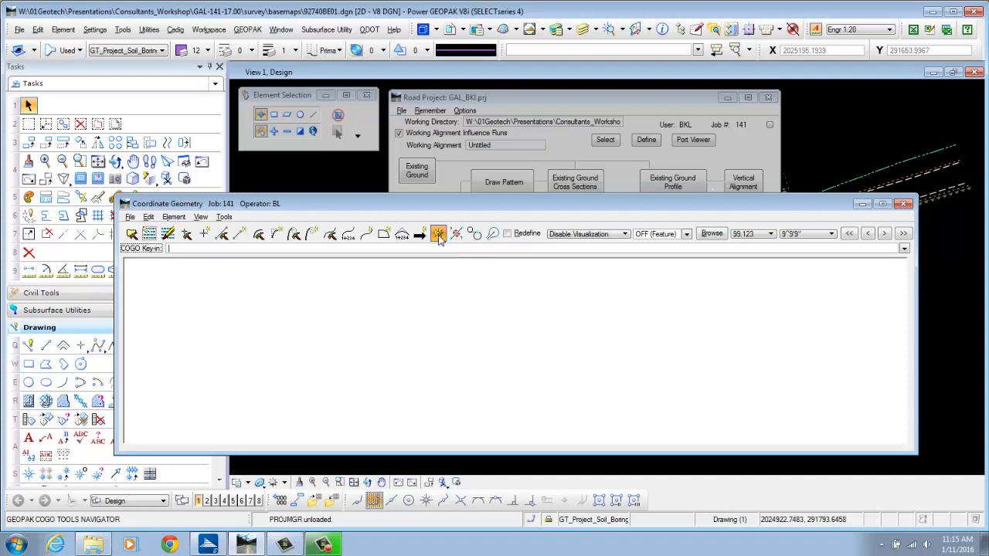
# Browse job 141's stored COGO points with northing, easting and elevation in the Navigator
pyautogui.click(439, 234)
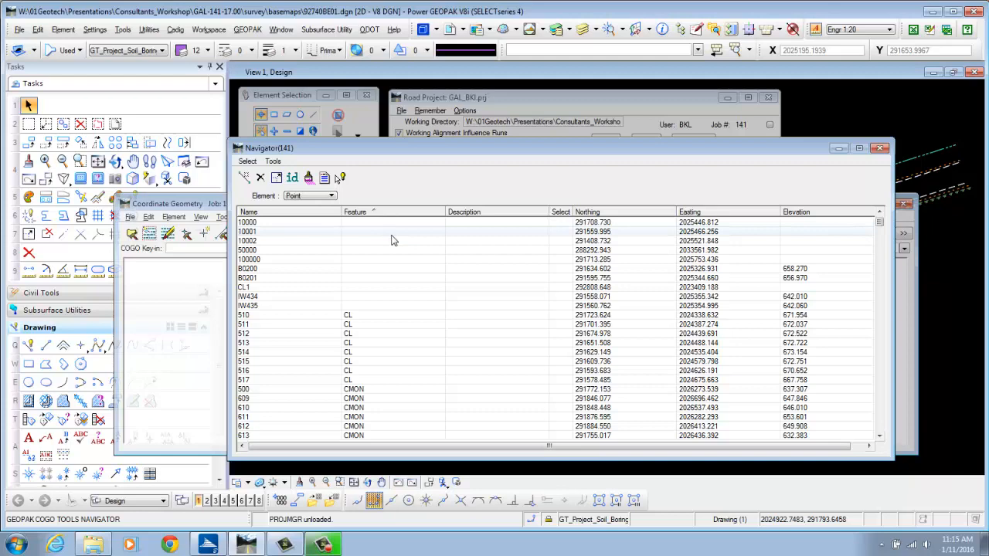
pyautogui.scroll(-3)
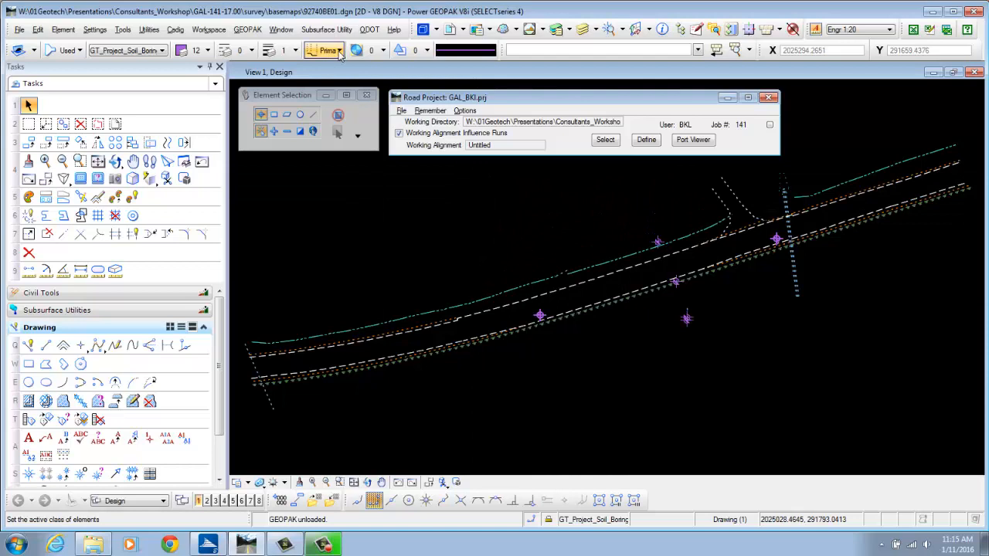
# Launch the ODOT Geotechnical Report application for job 141 with chain 141PLAN
pyautogui.click(369, 29)
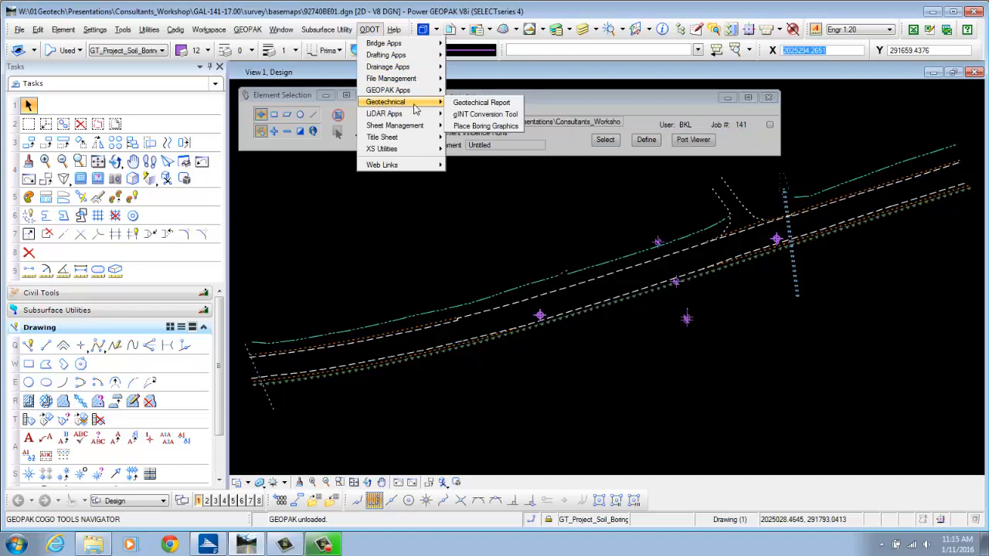
pyautogui.click(482, 102)
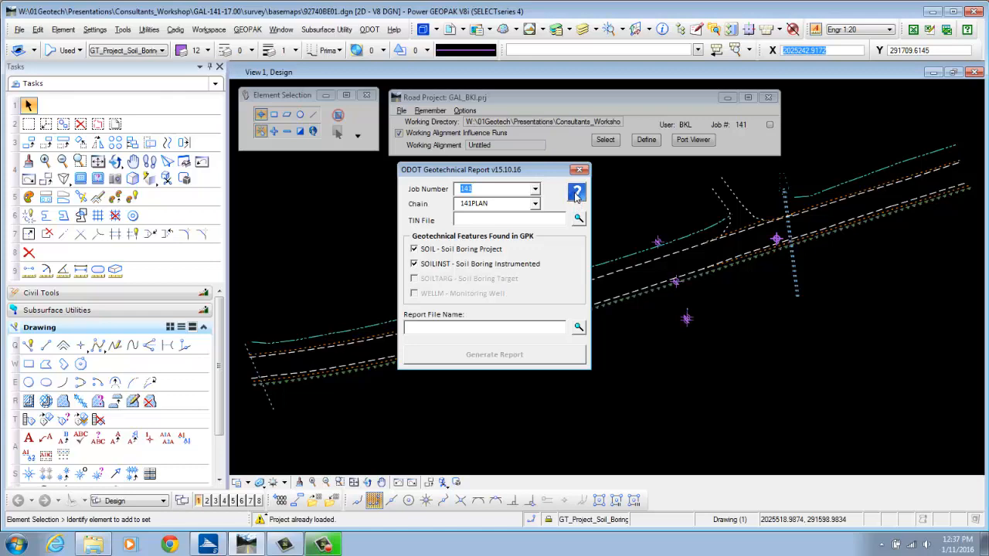
# View the ODOT_GeotechReport.pdf guide at its example generated report page
pyautogui.click(578, 192)
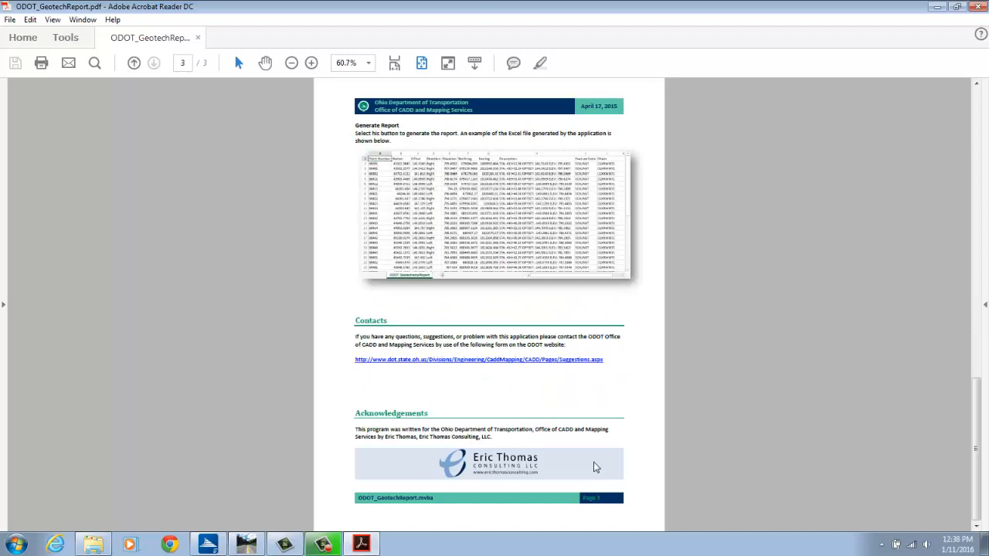
pyautogui.moveTo(578, 463)
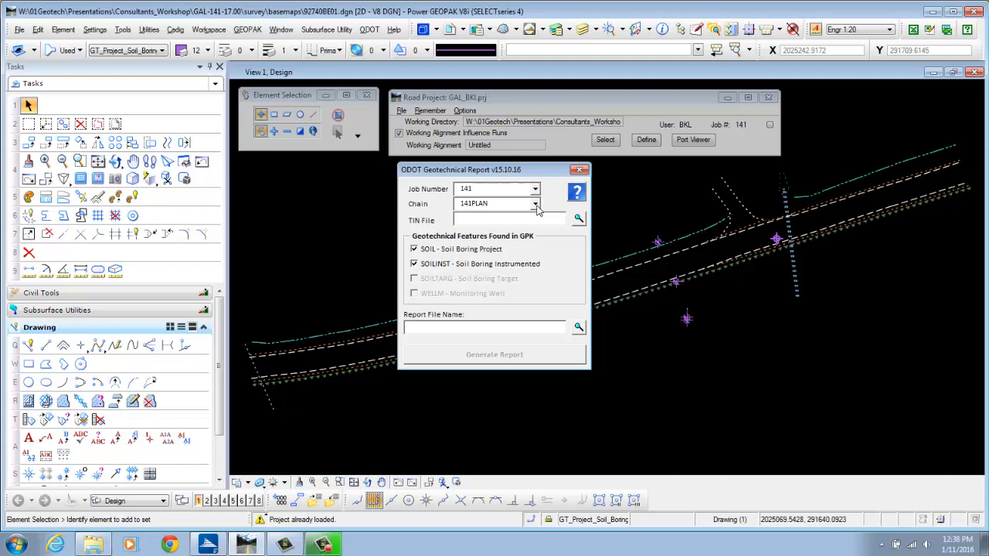
# Set the geotechnical report's chain to KCLR141
pyautogui.click(535, 204)
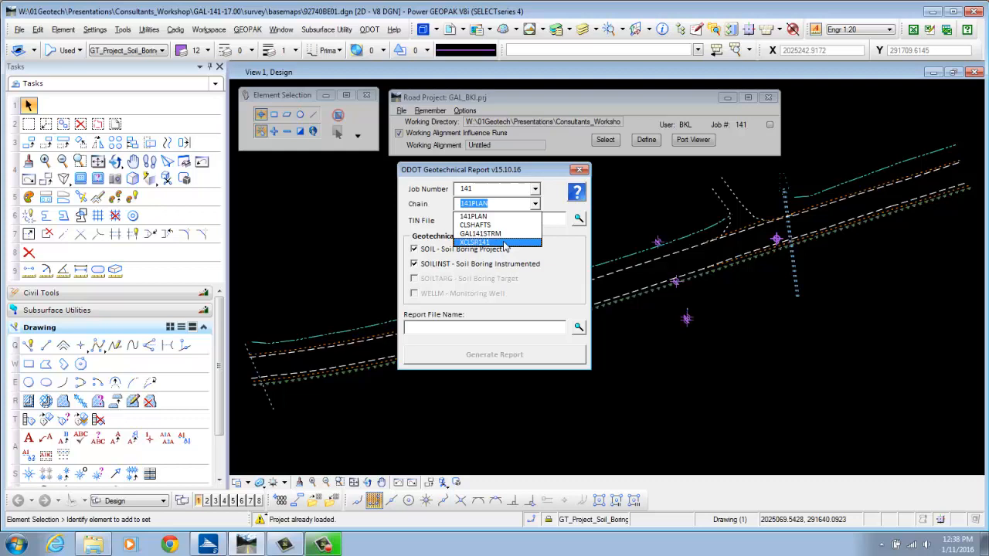
pyautogui.click(476, 243)
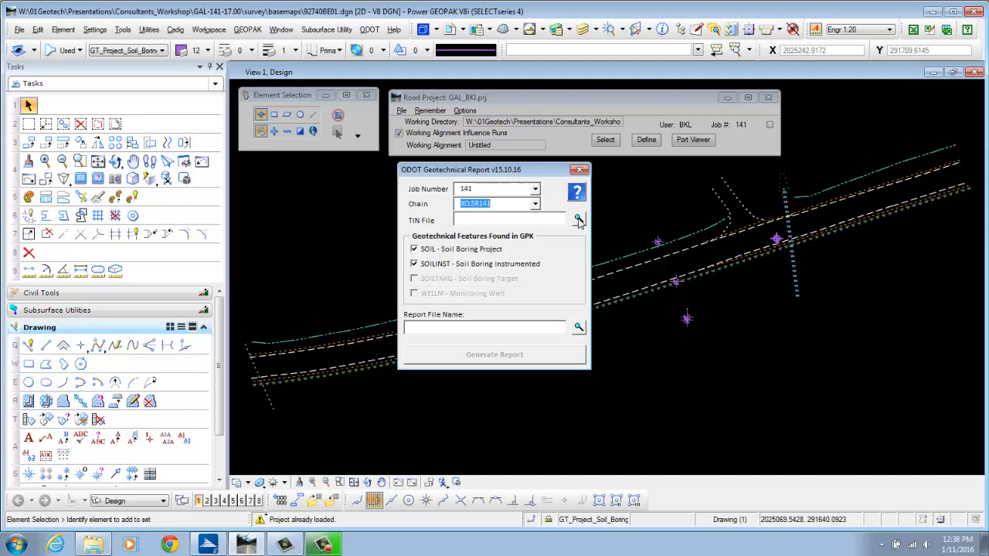
# Attach the 92740EXGR.tin surface file to the geotechnical report
pyautogui.click(577, 219)
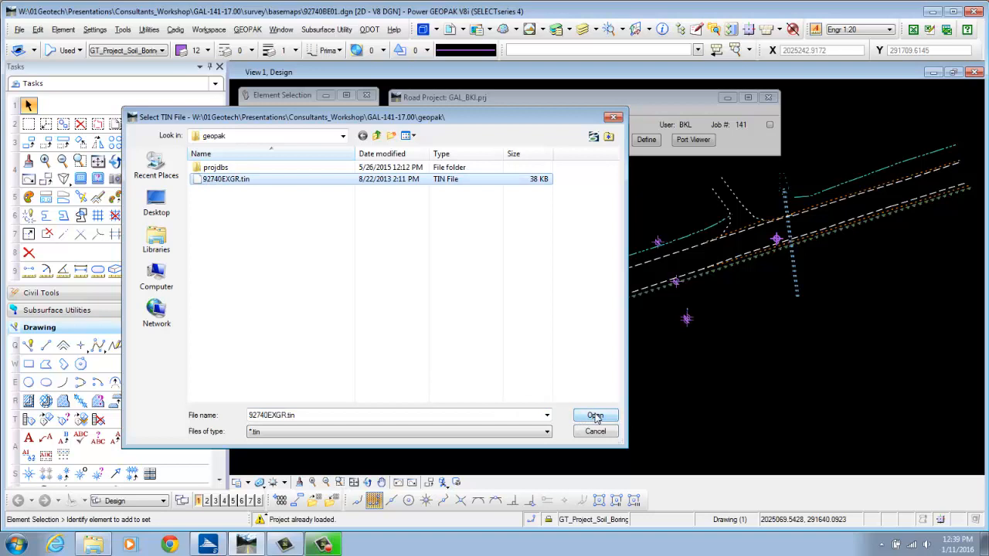
pyautogui.click(595, 414)
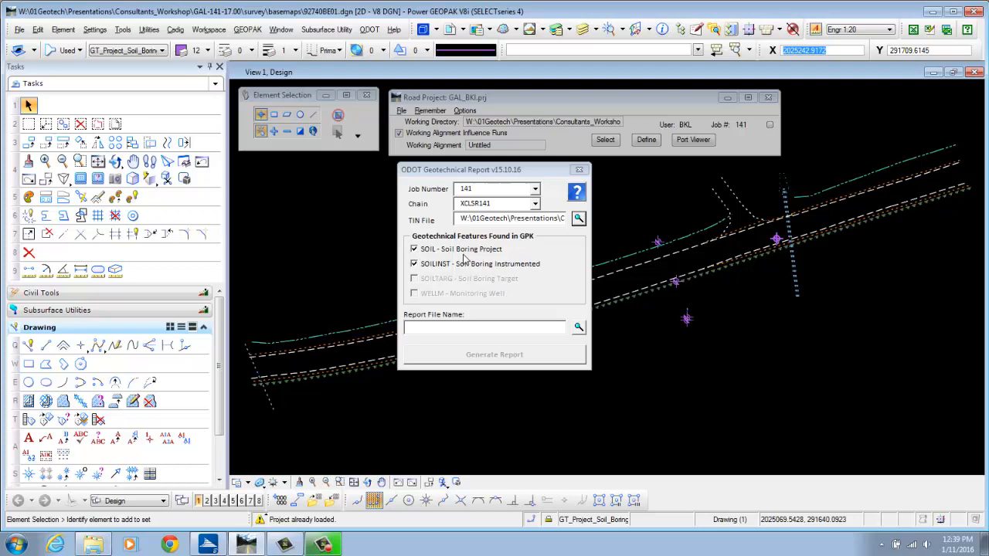
pyautogui.click(414, 263)
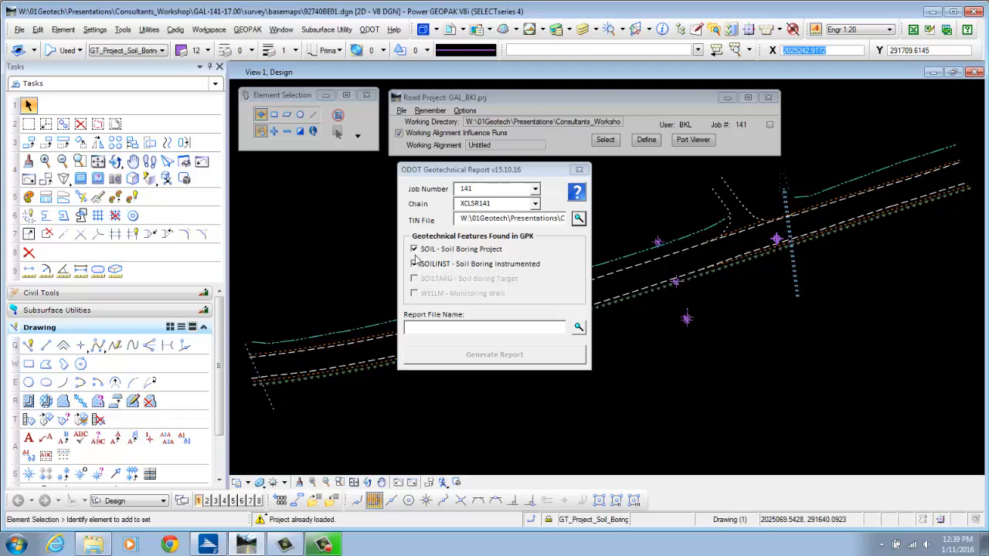
pyautogui.click(414, 262)
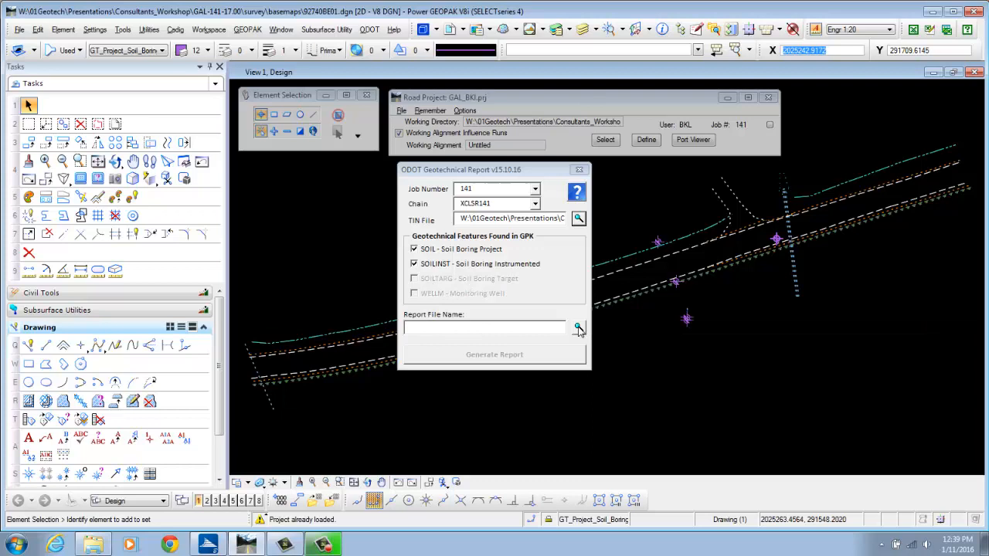
# Generate the report as ODOT_GeotechnicalReport.csv in the geopak folder
pyautogui.click(578, 327)
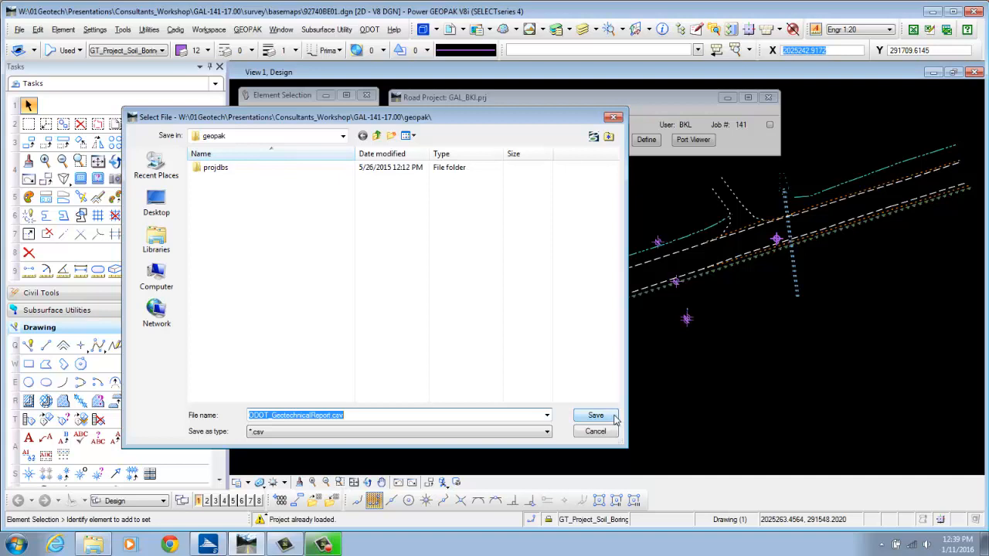
pyautogui.click(596, 414)
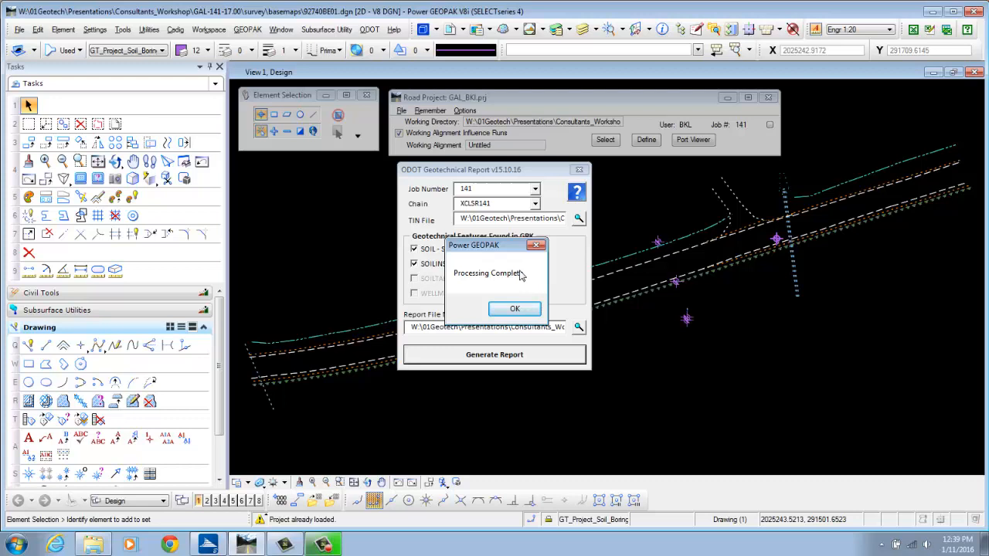
pyautogui.click(514, 309)
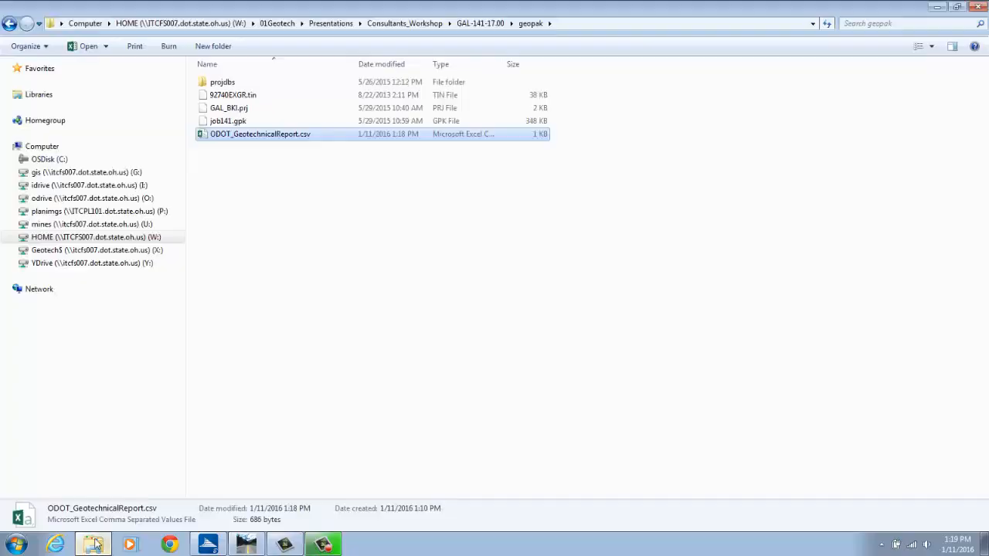
# Open ODOT_GeotechnicalReport.csv from the geopak folder in Excel
pyautogui.rightClick(260, 133)
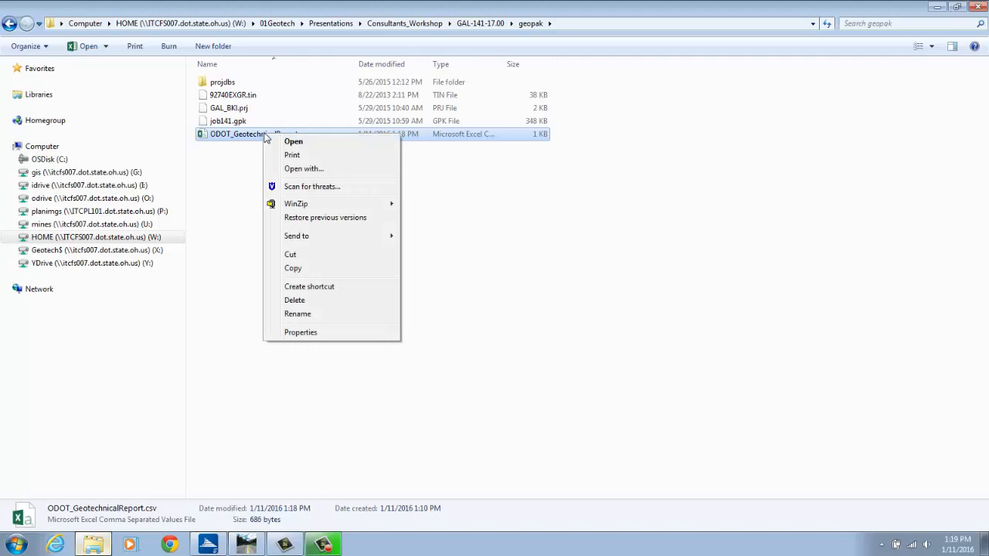
pyautogui.click(302, 168)
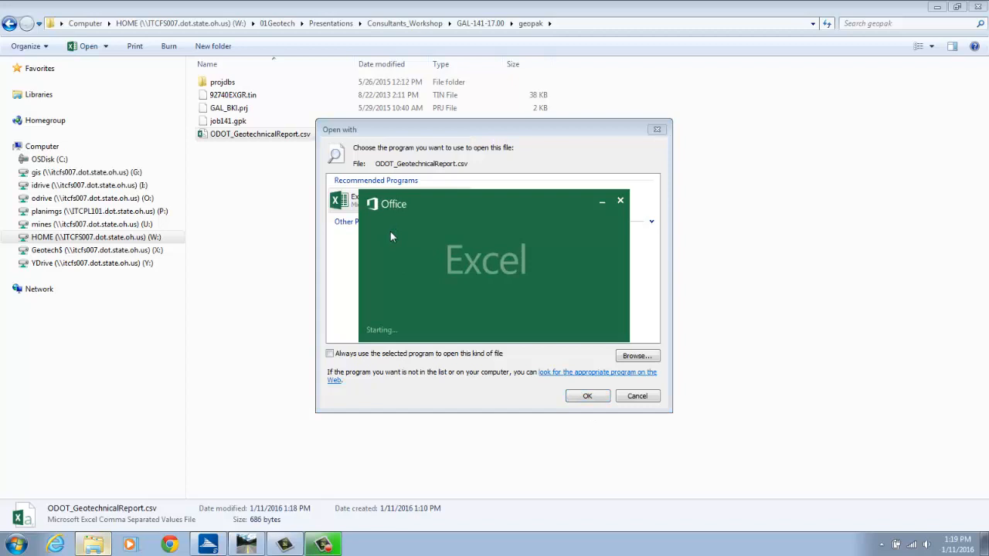
pyautogui.click(587, 395)
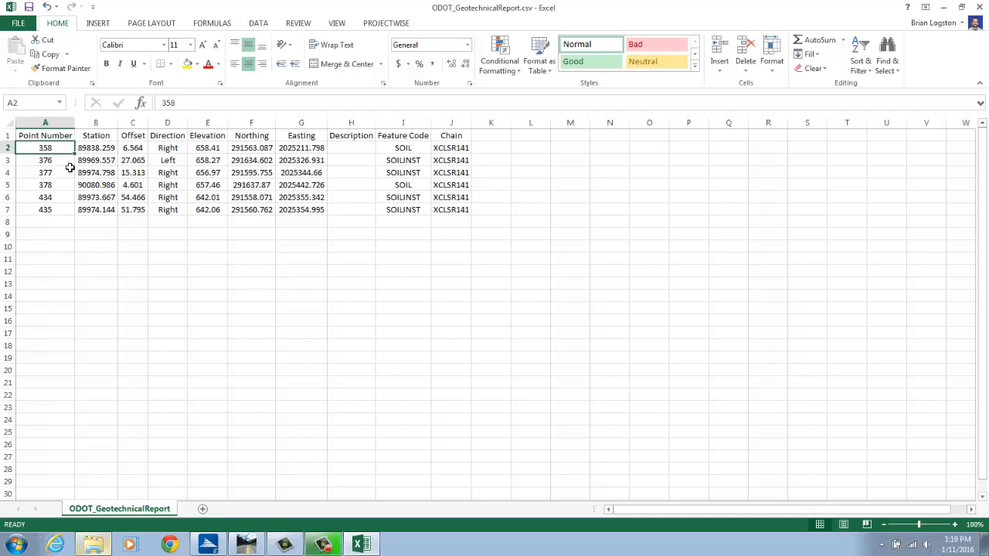
pyautogui.click(96, 149)
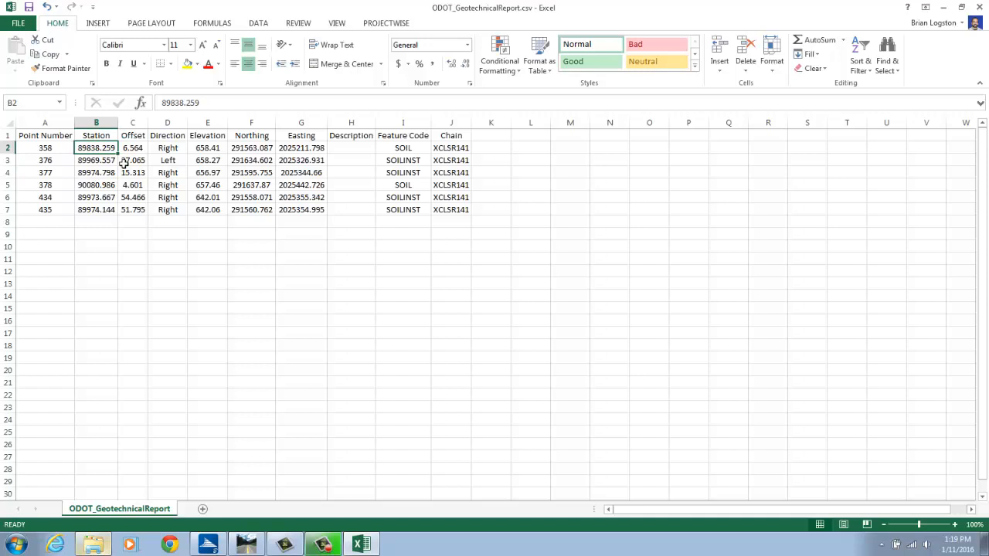
pyautogui.click(133, 148)
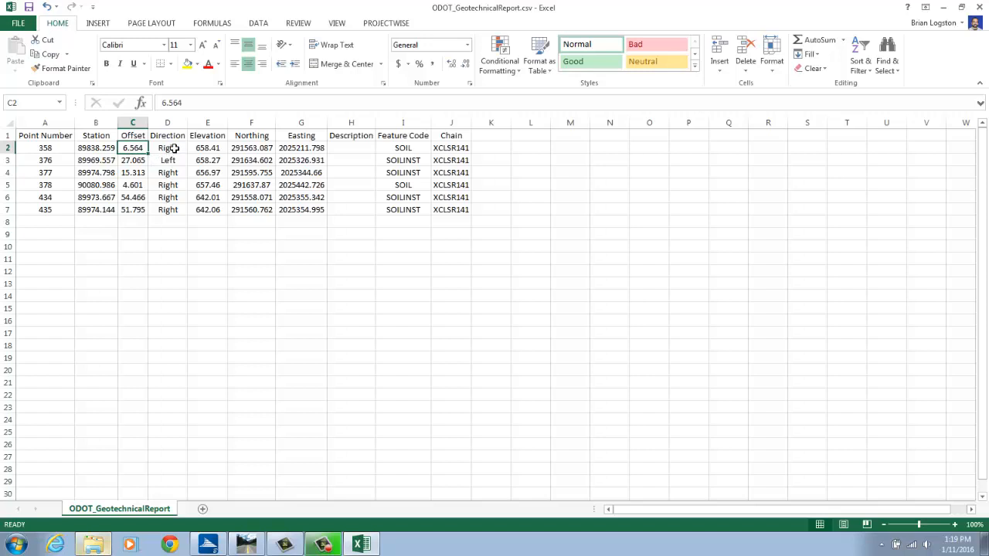
pyautogui.click(207, 148)
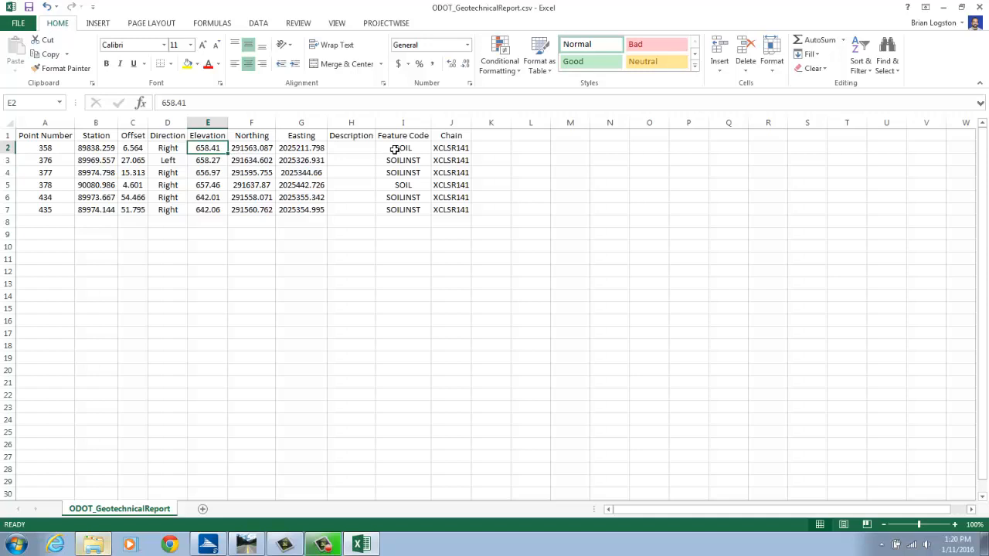
pyautogui.click(451, 148)
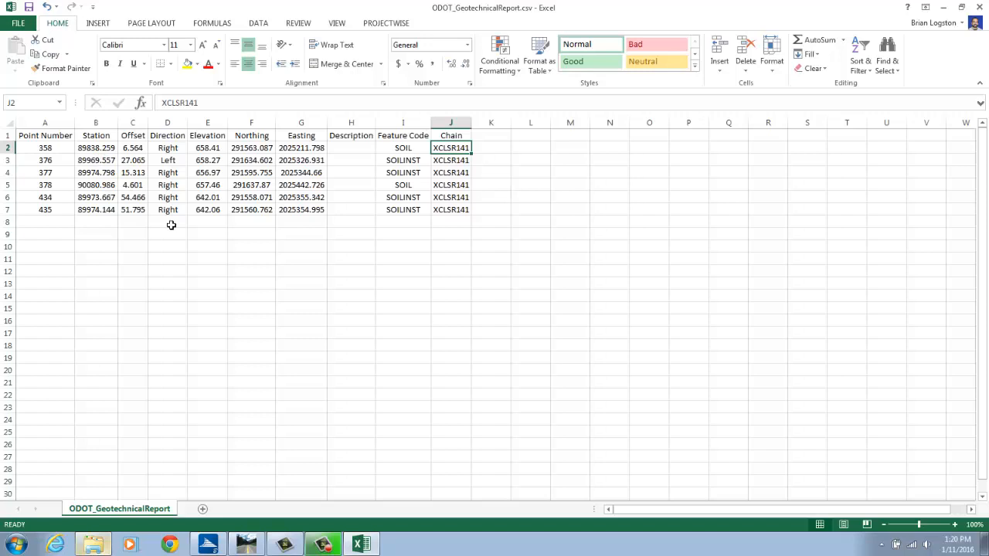
pyautogui.click(352, 148)
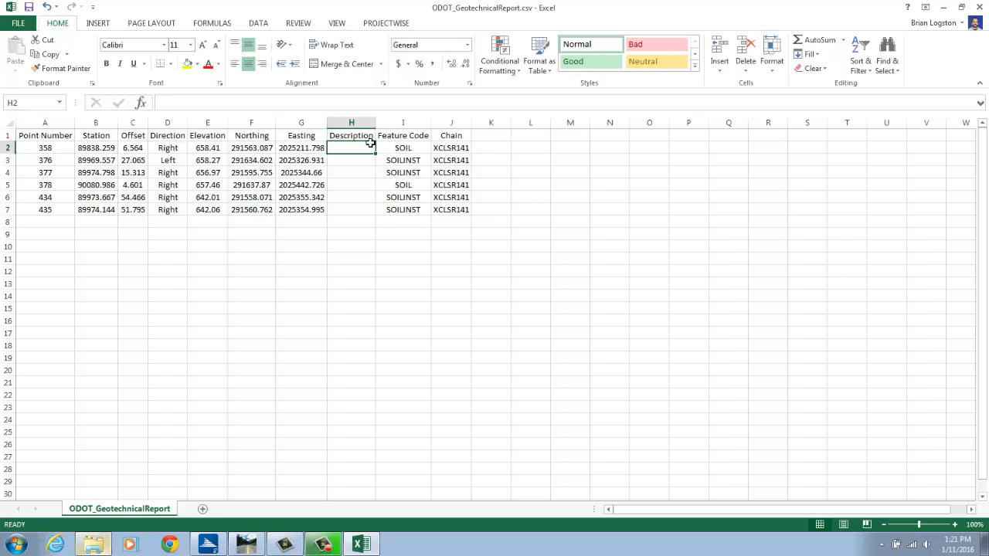
# Enter boring IDs B-001 through B-002-3 in the Description column and select the sheet for sorting
pyautogui.write('B-002-')
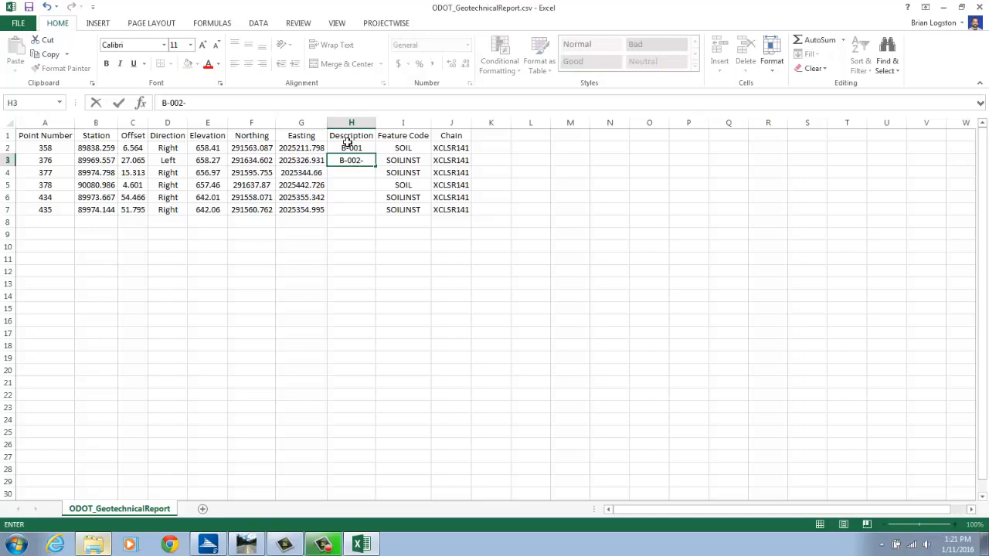
pyautogui.write('B-002-1')
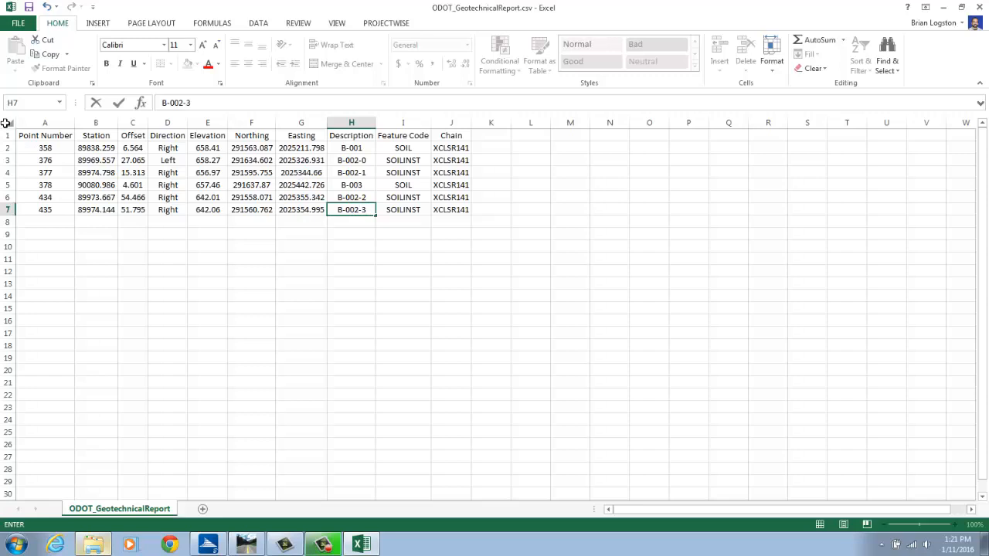
pyautogui.click(859, 47)
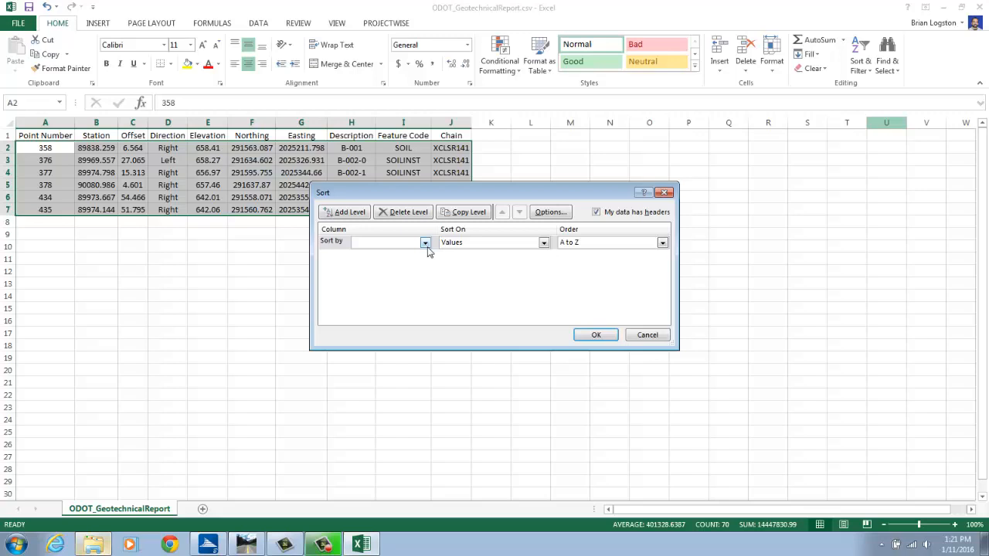
# Sort the boring rows by Description A to Z, then clear the whole-sheet selection
pyautogui.click(596, 334)
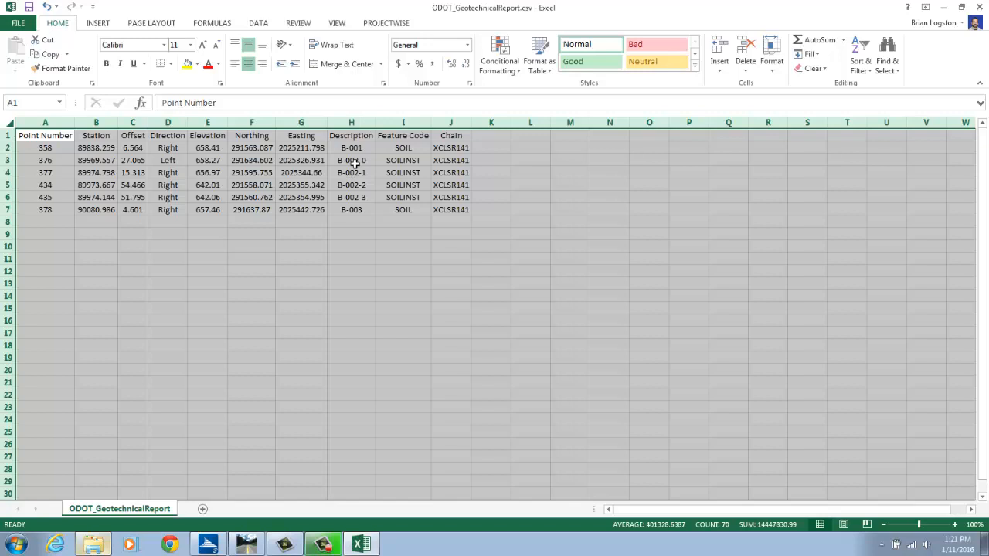
pyautogui.click(45, 136)
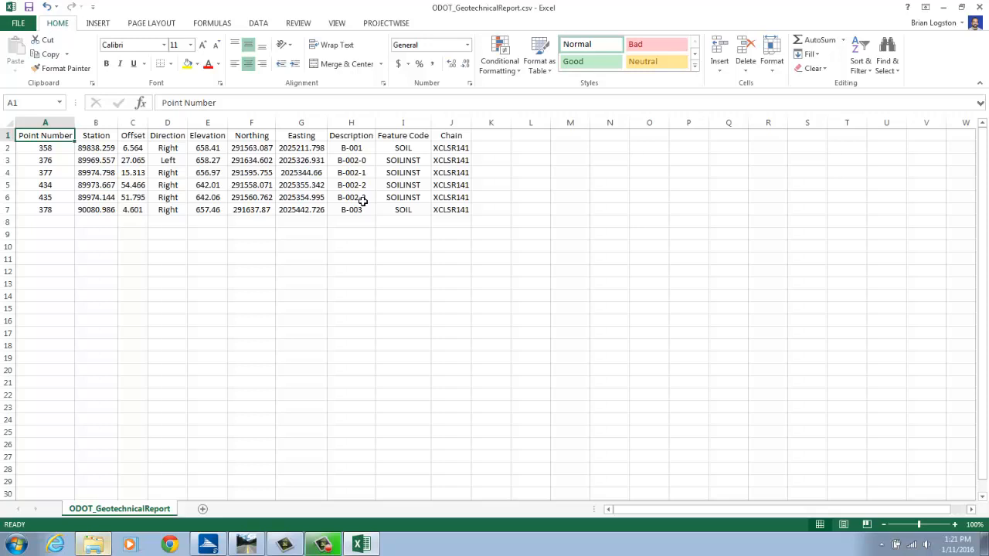
pyautogui.click(350, 122)
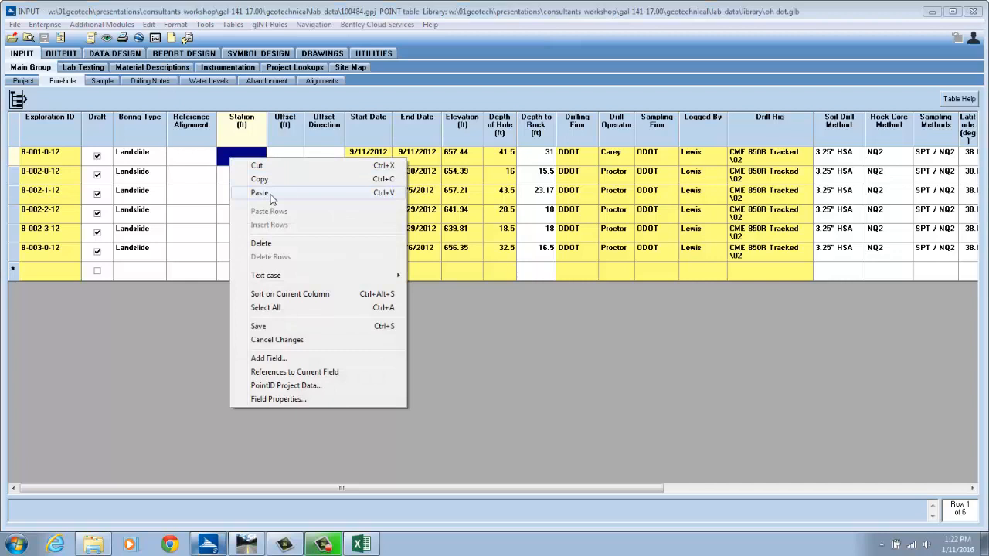
# Paste stations and elevations, and copy CL SR 141 down as Reference Alignment for all six boreholes
pyautogui.click(362, 543)
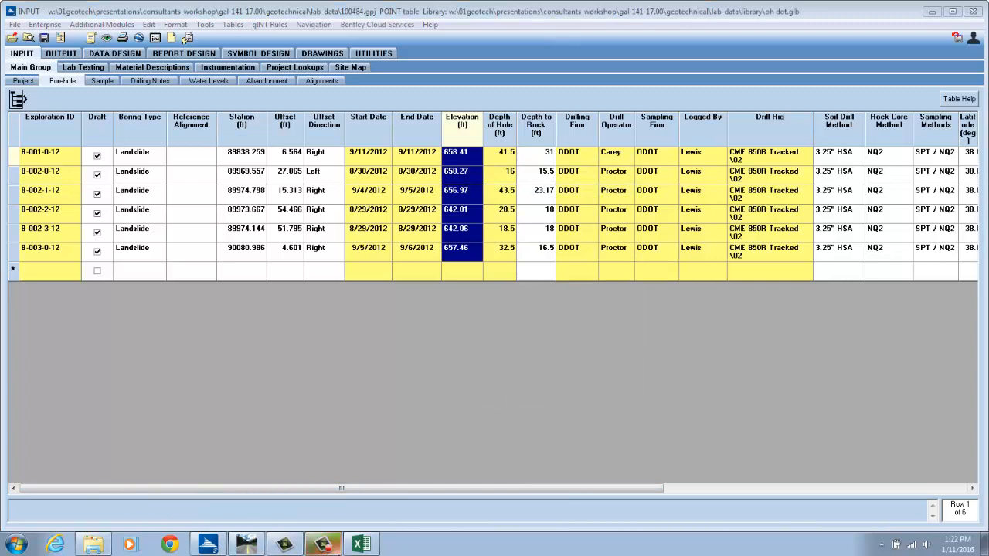
pyautogui.rightClick(231, 148)
pyautogui.write('CL')
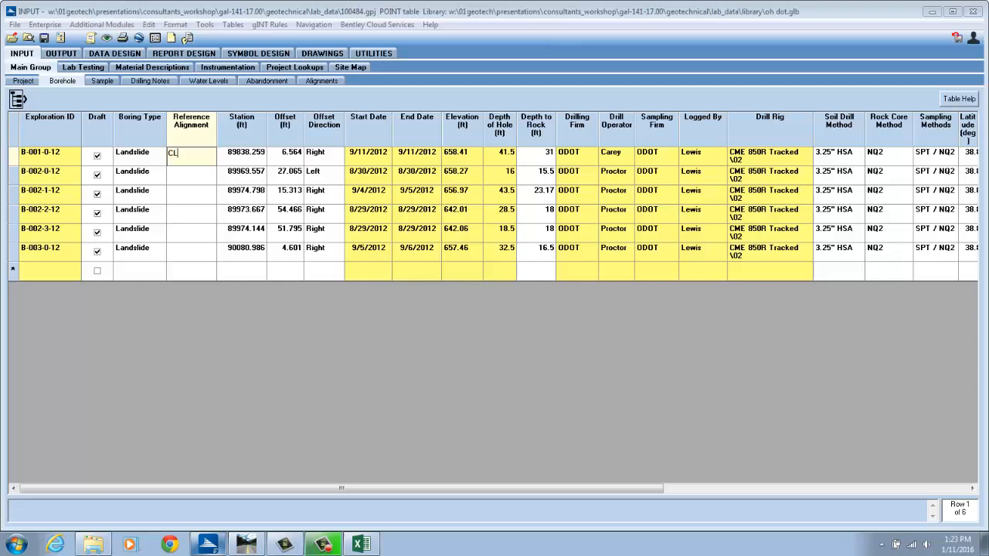
pyautogui.rightClick(189, 152)
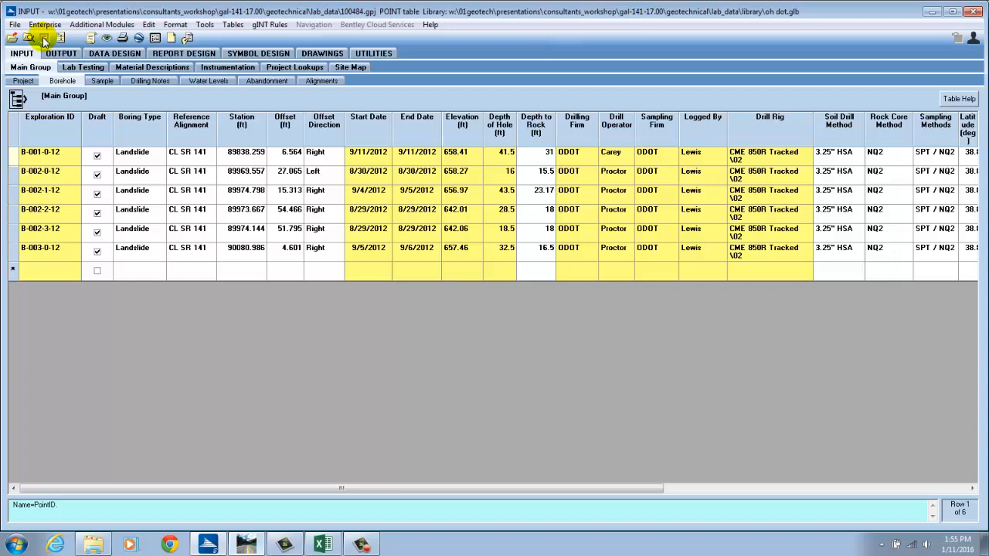
pyautogui.hscroll(3)
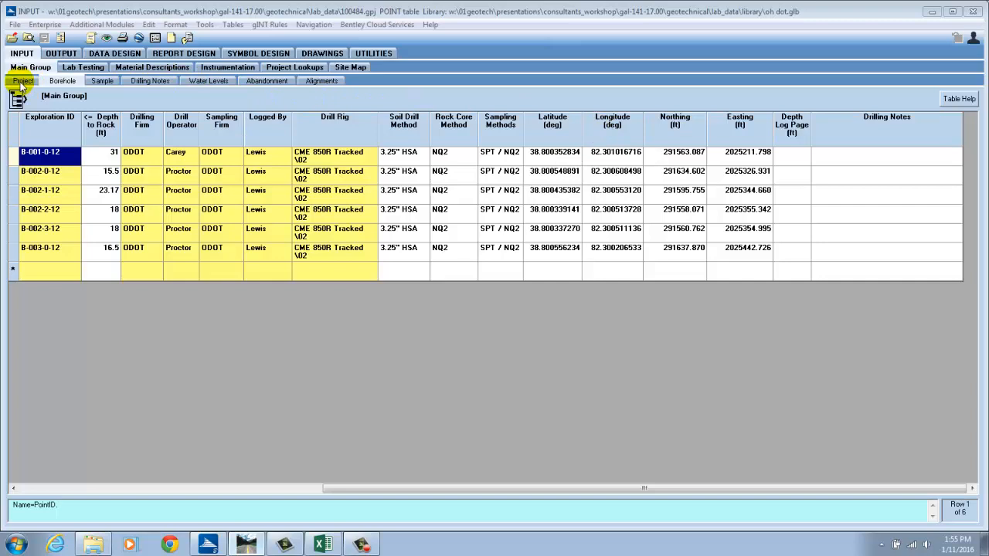
pyautogui.click(232, 25)
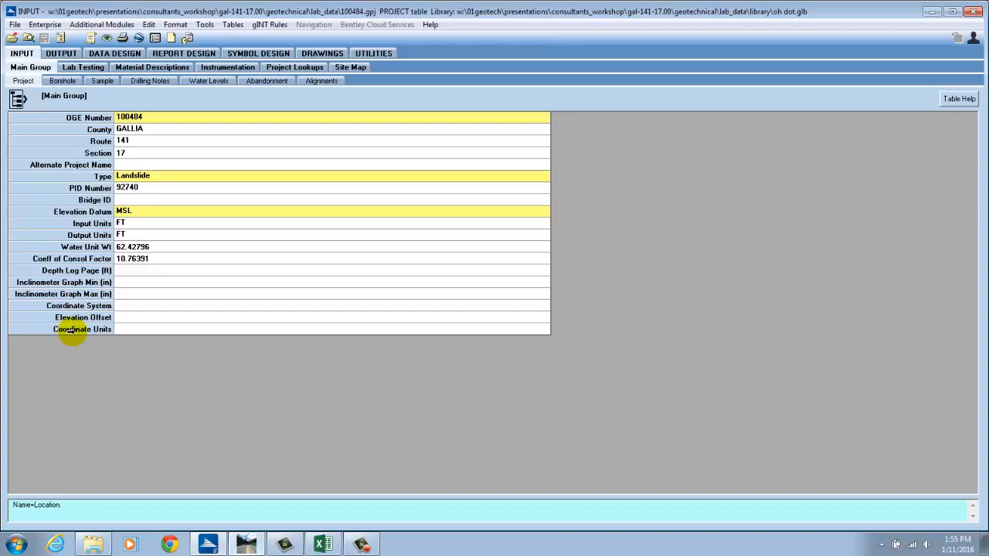
pyautogui.moveTo(543, 306)
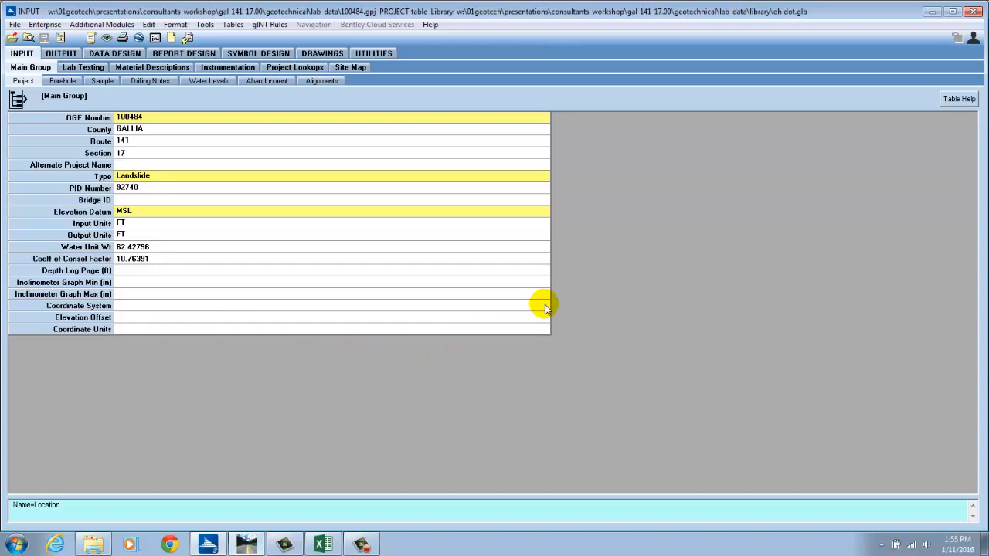
# Select the project's Coordinate System field and bring up the coordinate system chooser
pyautogui.click(332, 306)
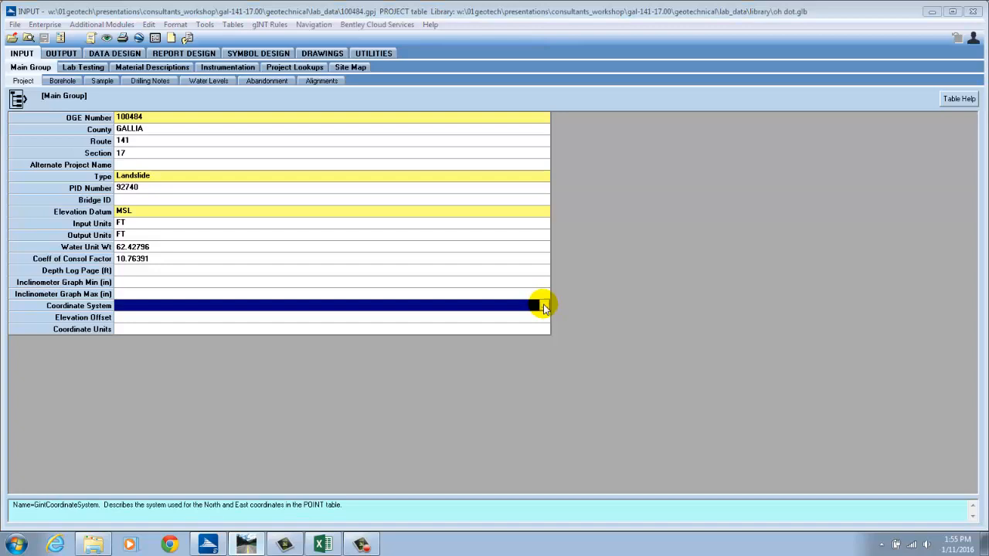
pyautogui.click(541, 305)
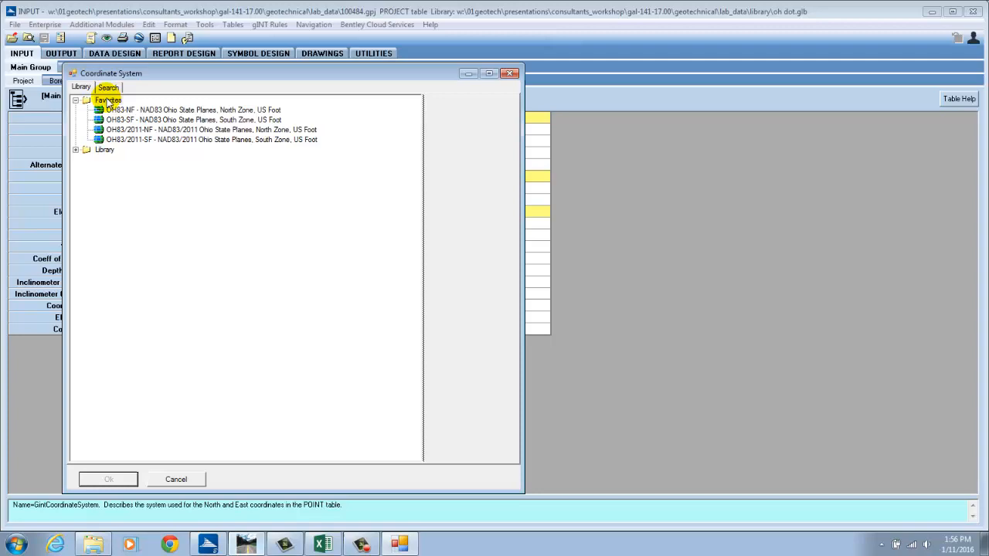
# Choose OH83/2011-SF, the NAD83/2011 Ohio South Zone US-foot system, from the library and confirm
pyautogui.click(76, 101)
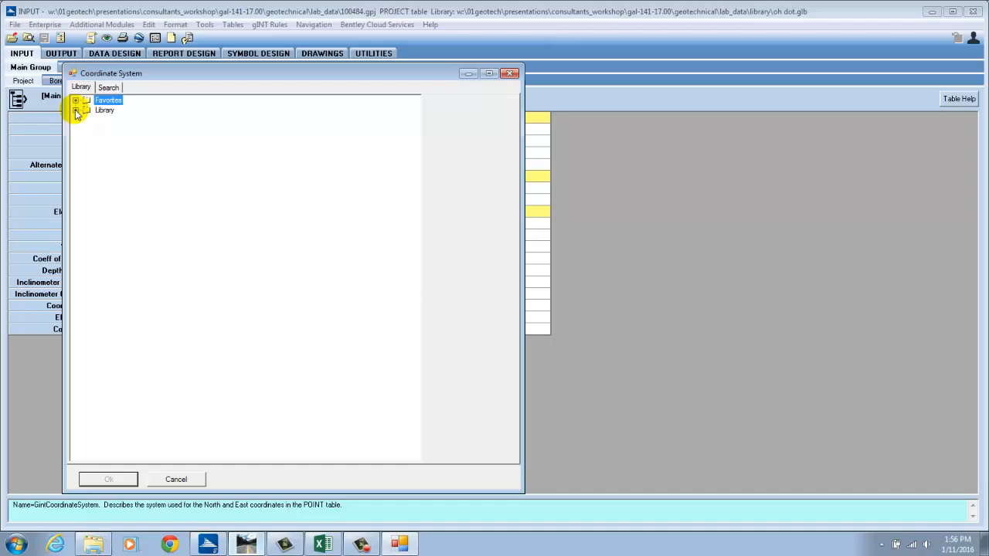
pyautogui.click(75, 109)
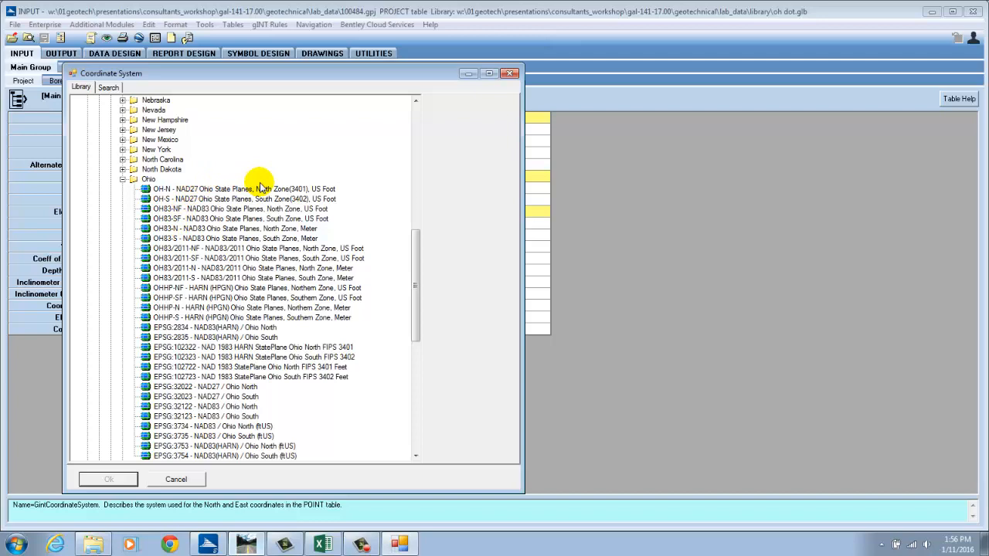
pyautogui.moveTo(310, 269)
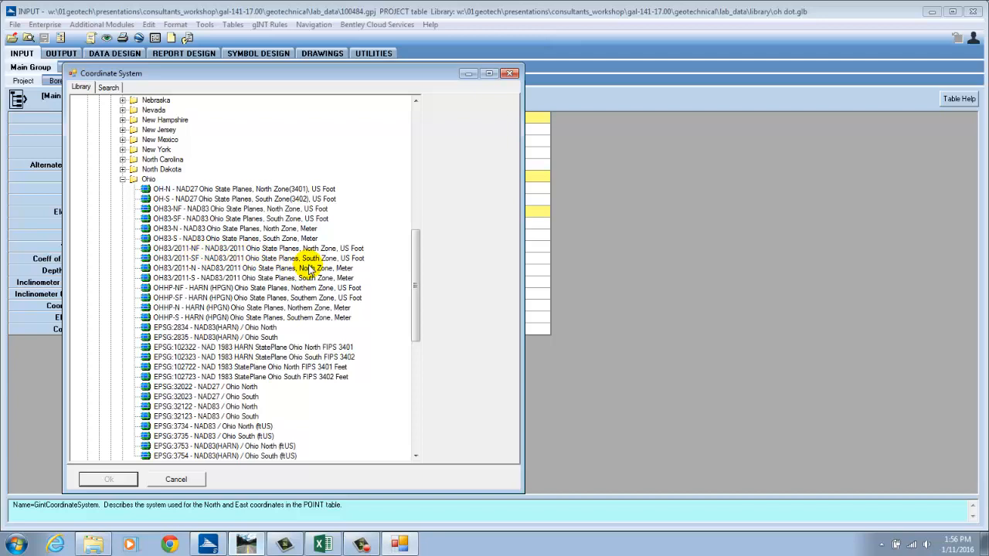
pyautogui.click(255, 258)
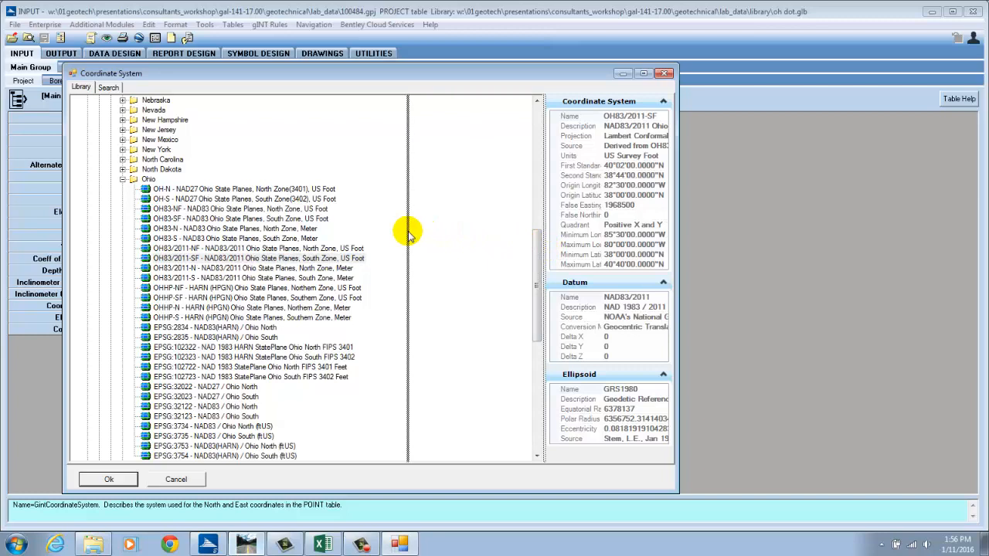
pyautogui.click(261, 258)
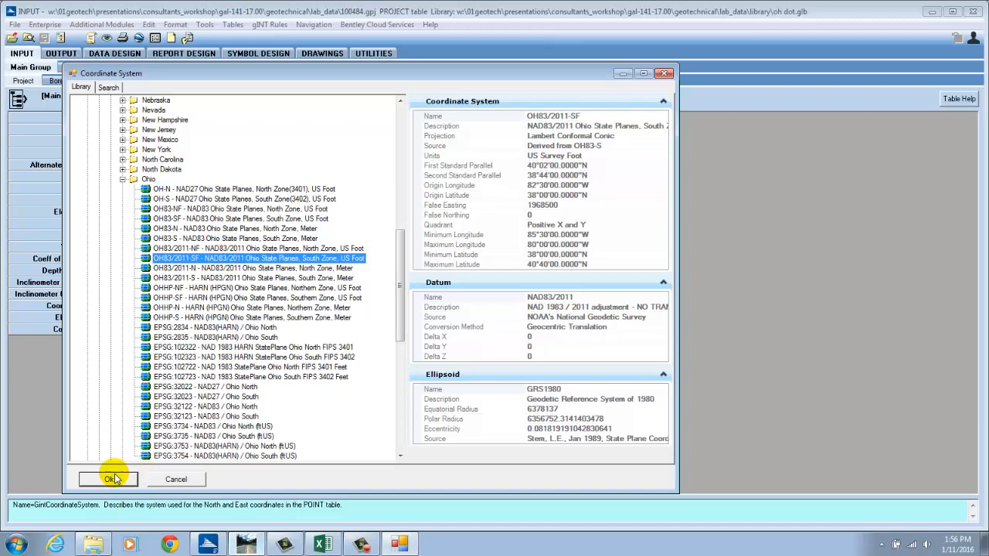
pyautogui.click(108, 479)
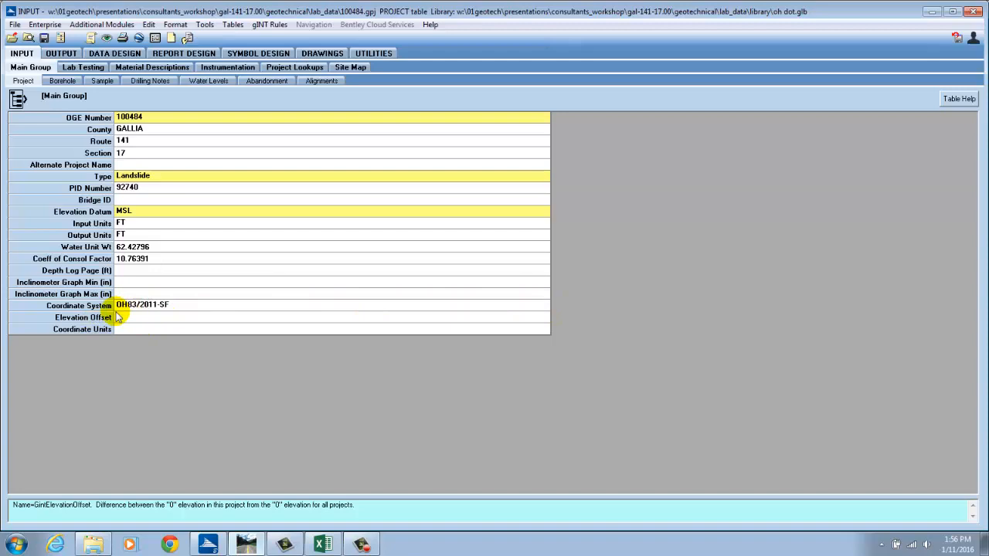
# Set Coordinate Units to Feet and accept computing latitude/longitude from northing/easting
pyautogui.click(544, 329)
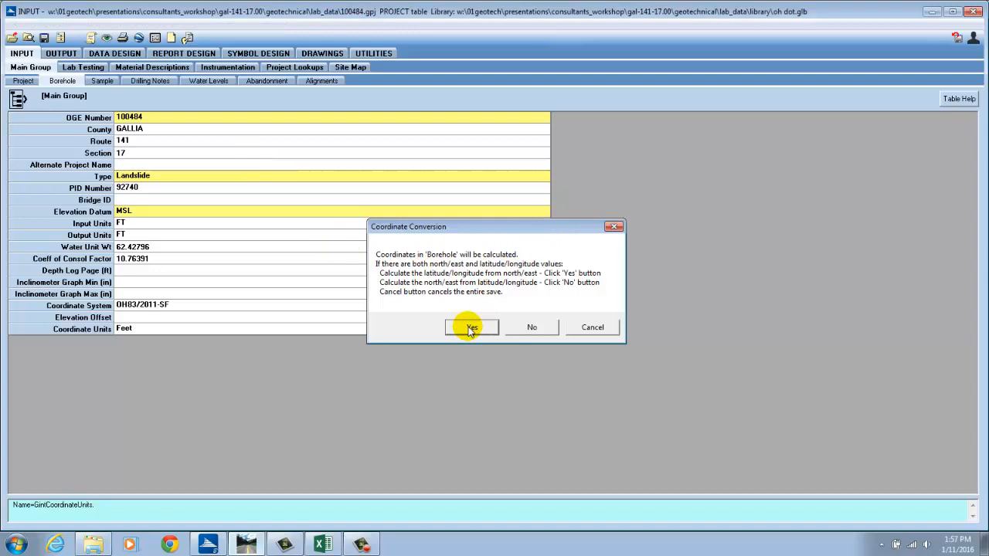
pyautogui.click(471, 328)
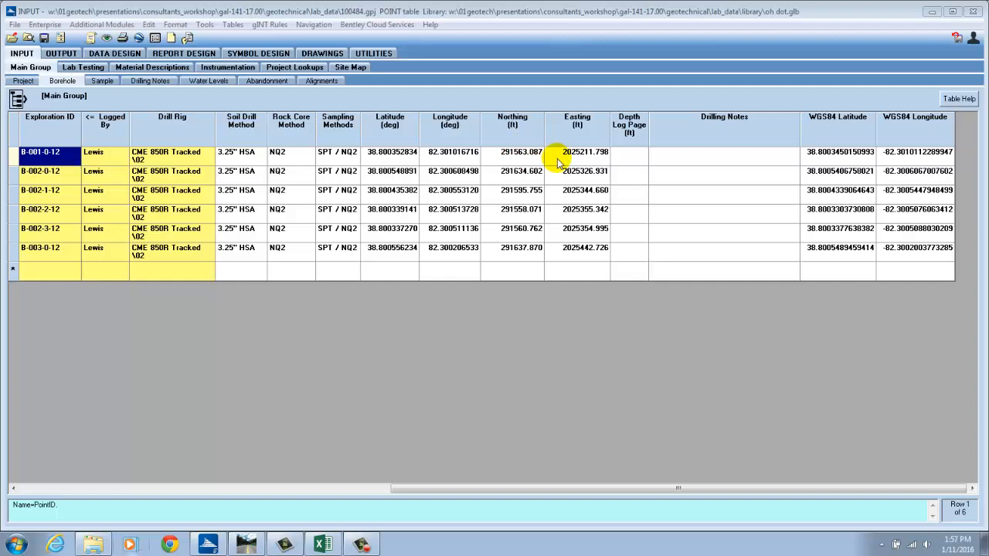
pyautogui.moveTo(723, 164)
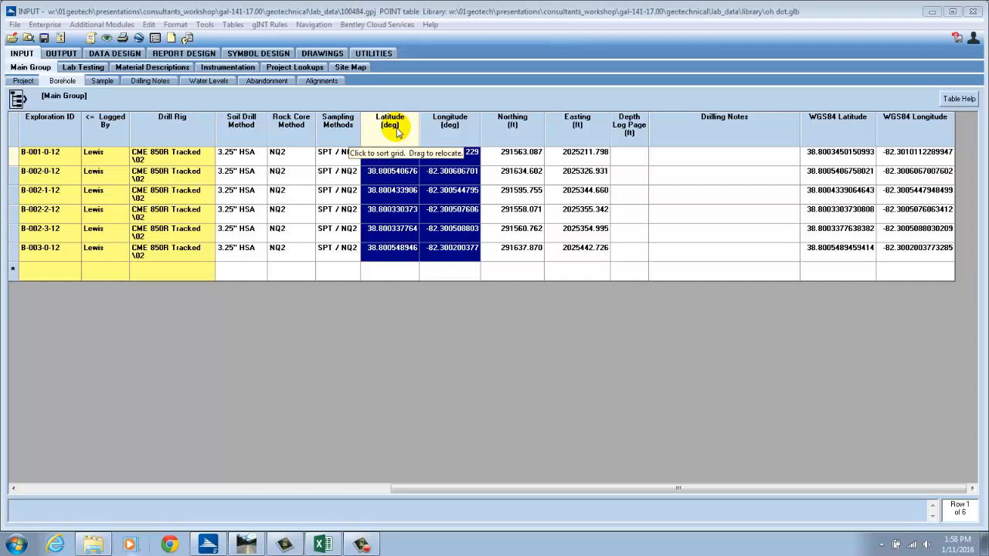
# Copy the WGS84 latitude and longitude values into the borehole Latitude and Longitude columns
pyautogui.click(389, 153)
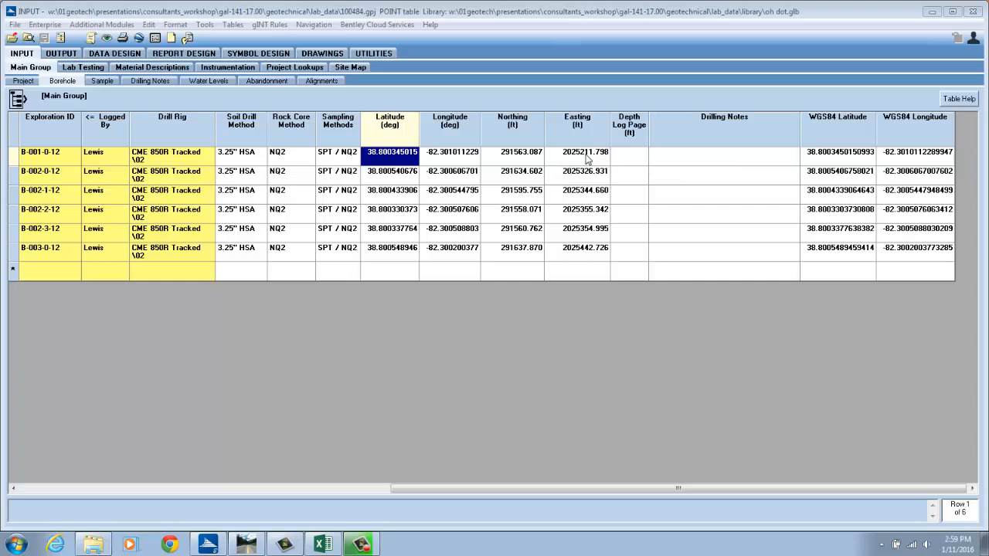
pyautogui.moveTo(828, 180)
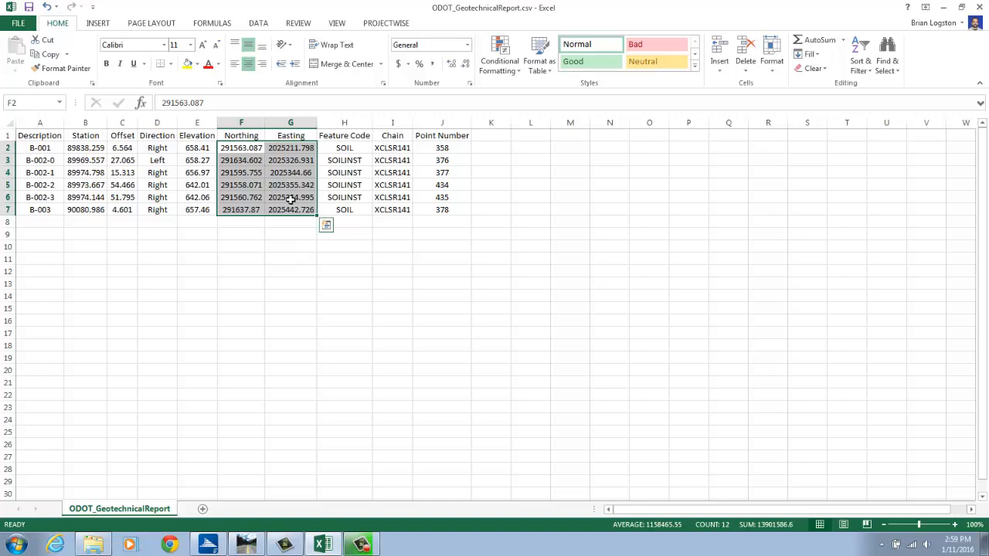
# Return to ODOT_GeotechnicalReport.csv in Excel and clear the northing/easting cell selection
pyautogui.click(290, 259)
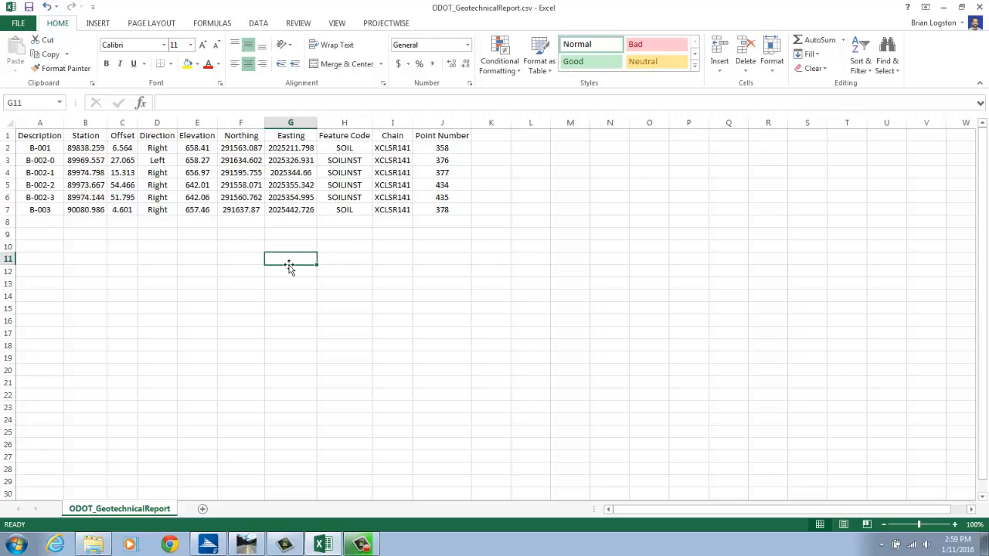